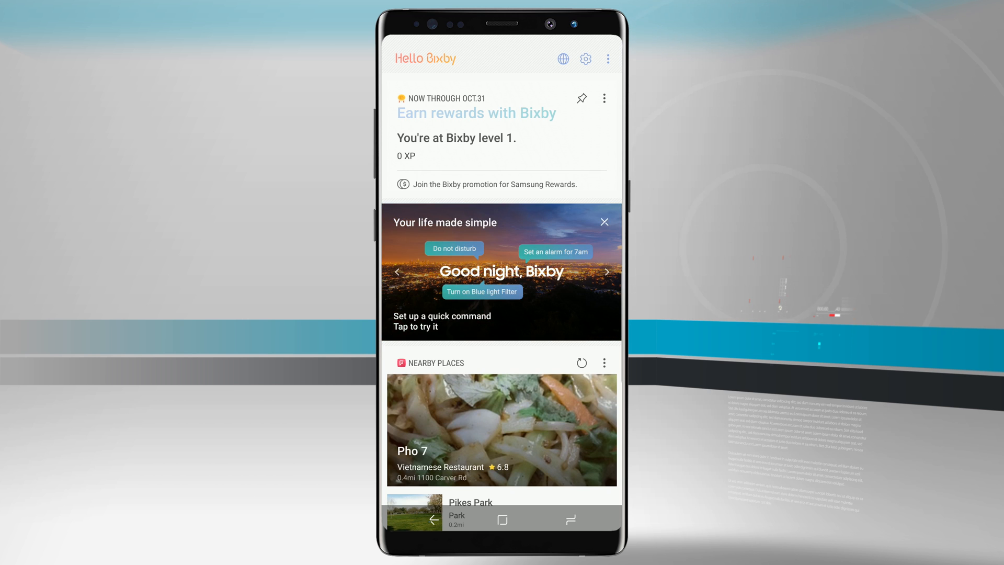
Step: Show Bixby Home's overflow menu listing My Bixby, Tutorials, Settings and more
{"action": "left_click", "coordinate": [606, 272]}
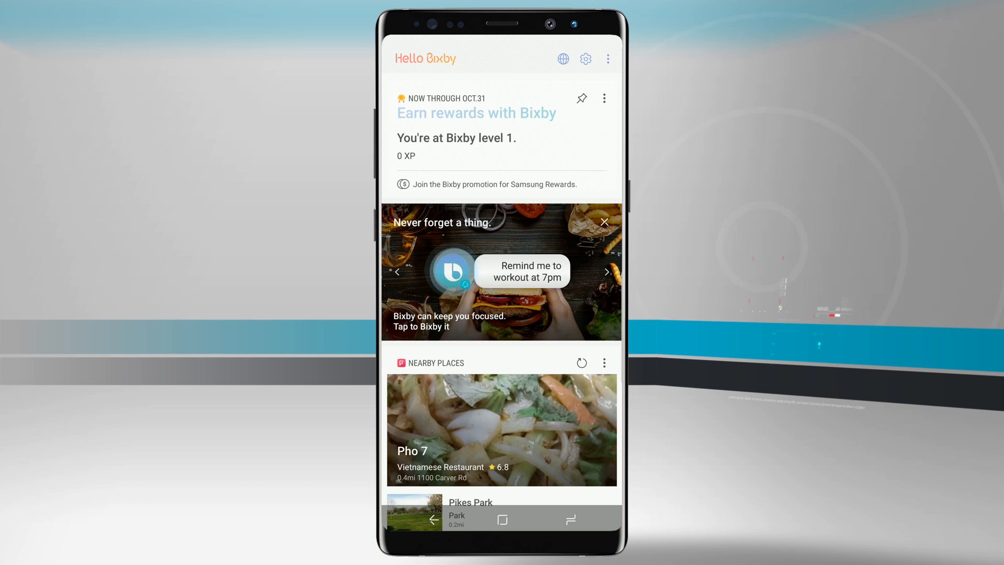
{"action": "left_click", "coordinate": [607, 58]}
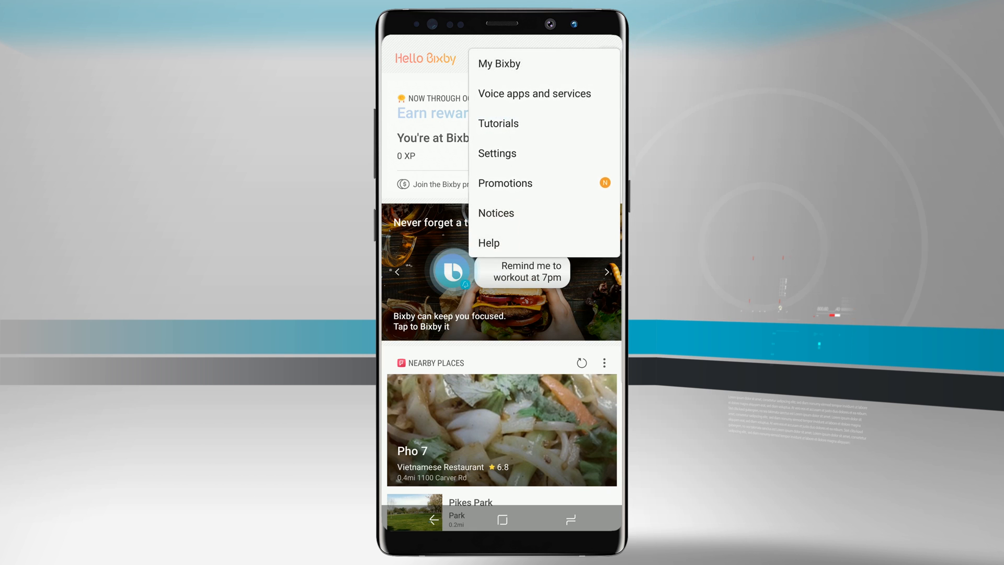
Step: Go into Bixby Settings and scroll down to the Voice section's wake-up entry
{"action": "left_click", "coordinate": [497, 153]}
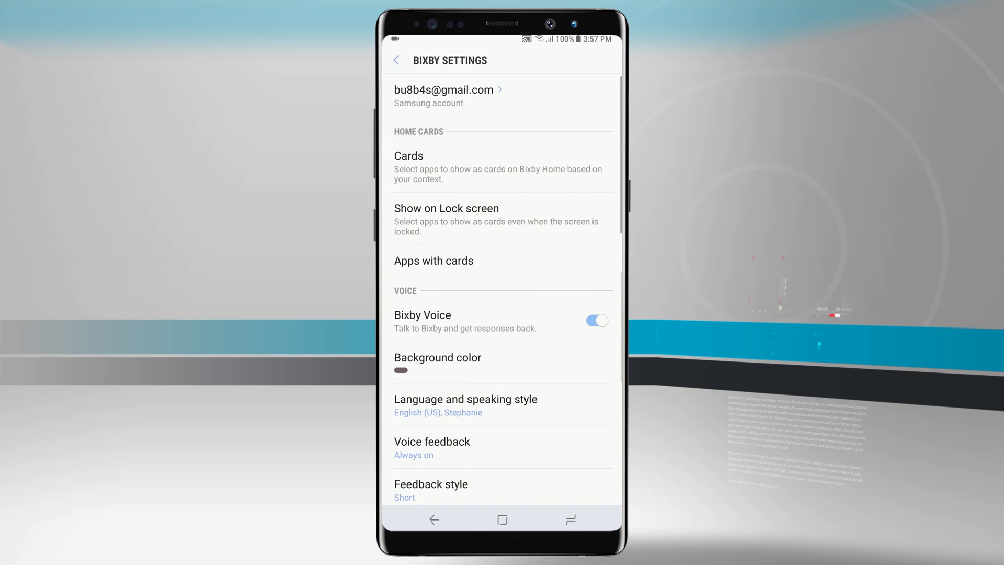
{"action": "scroll", "scroll_direction": "down", "scroll_amount": 3}
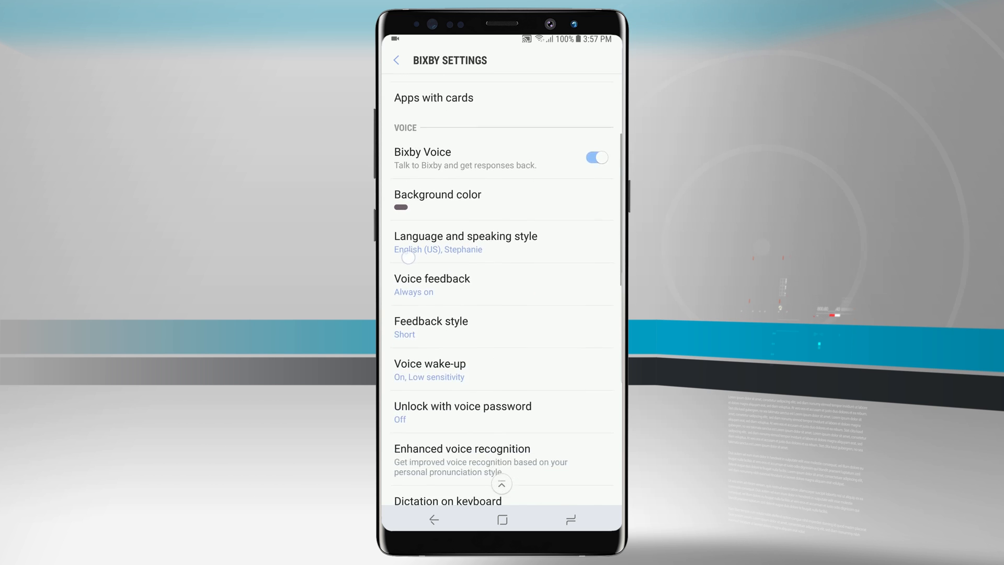
{"action": "scroll", "scroll_direction": "down", "scroll_amount": 3}
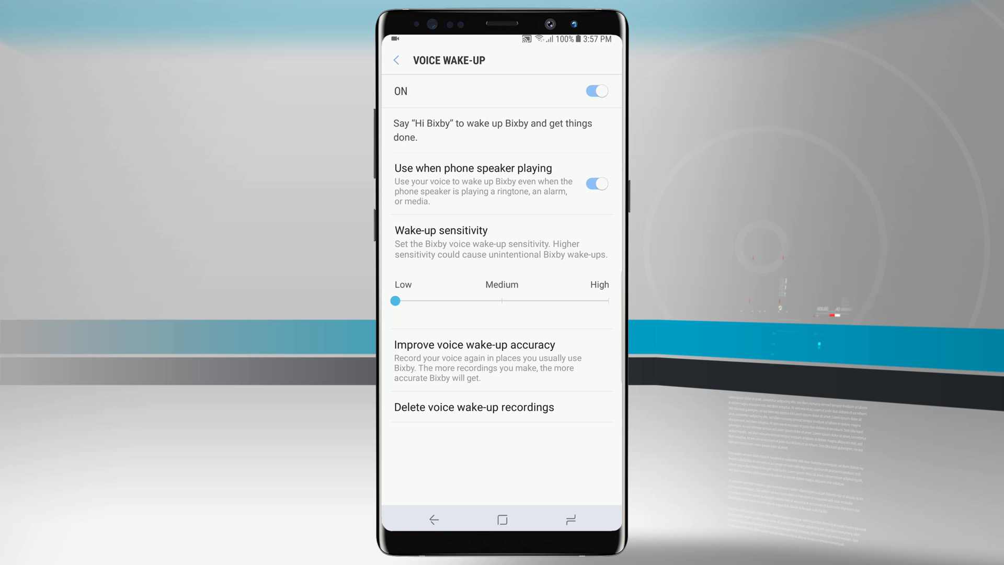
Step: Back out of Voice wake-up and Bixby Settings to the Bixby Home card feed
{"action": "left_click", "coordinate": [474, 360]}
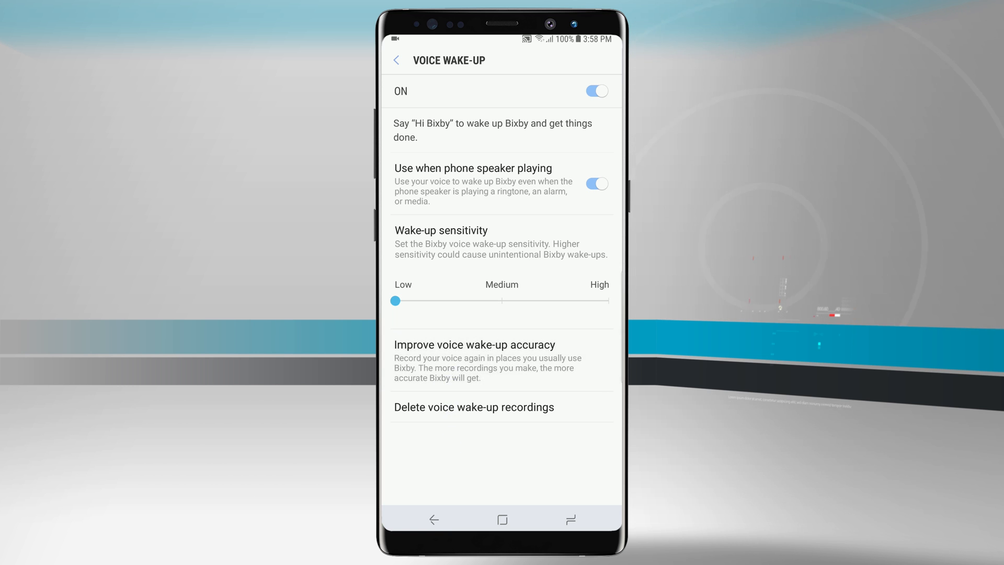
{"action": "left_click", "coordinate": [397, 60]}
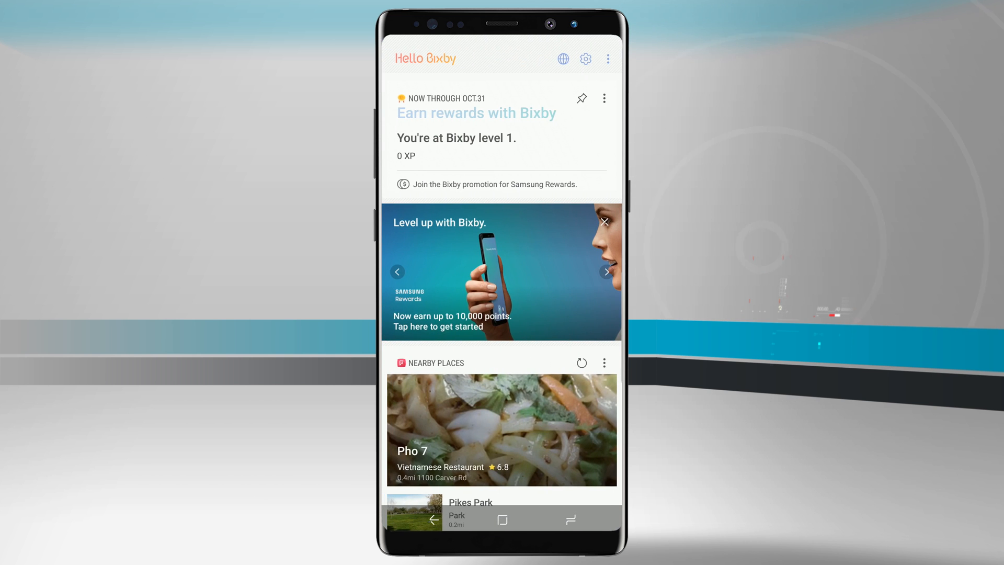
{"action": "left_click", "coordinate": [607, 272]}
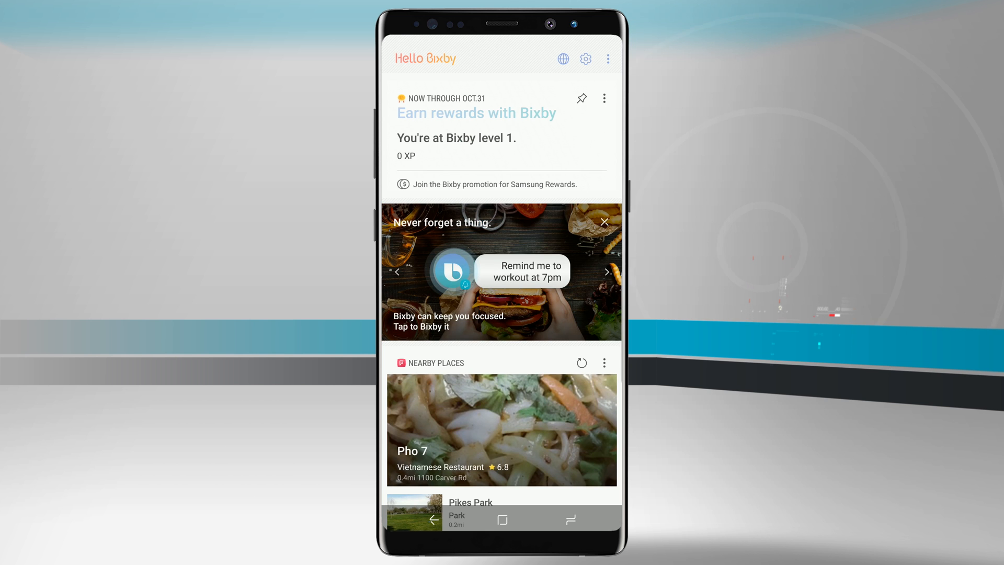
{"action": "scroll", "scroll_direction": "down", "scroll_amount": 3}
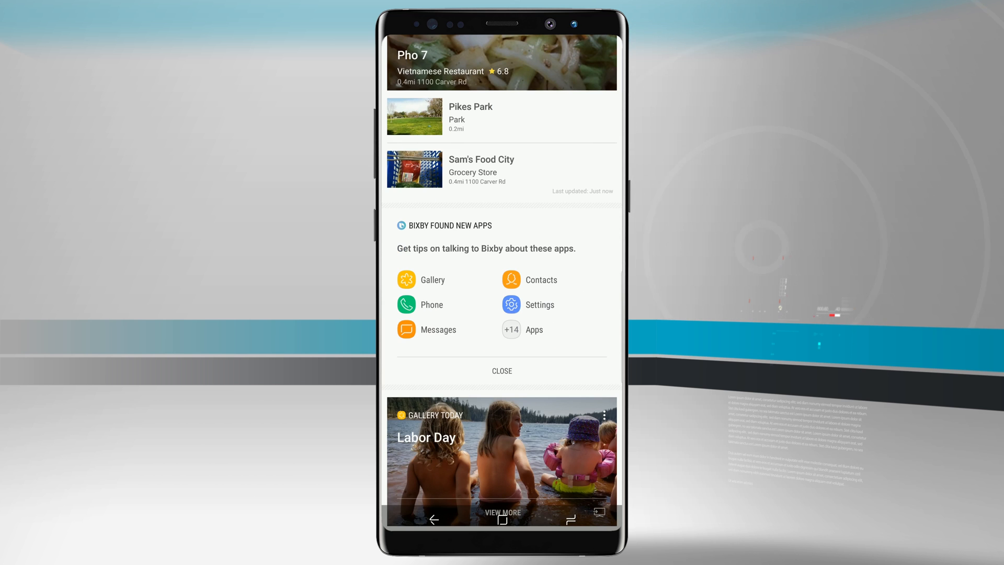
{"action": "scroll", "scroll_direction": "down", "scroll_amount": 3}
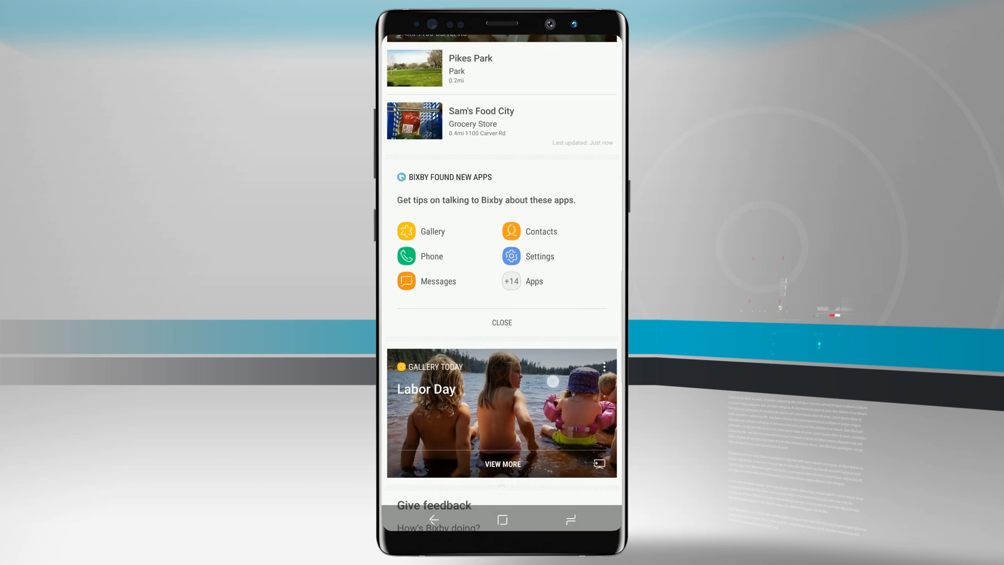
{"action": "scroll", "scroll_direction": "down", "scroll_amount": 3}
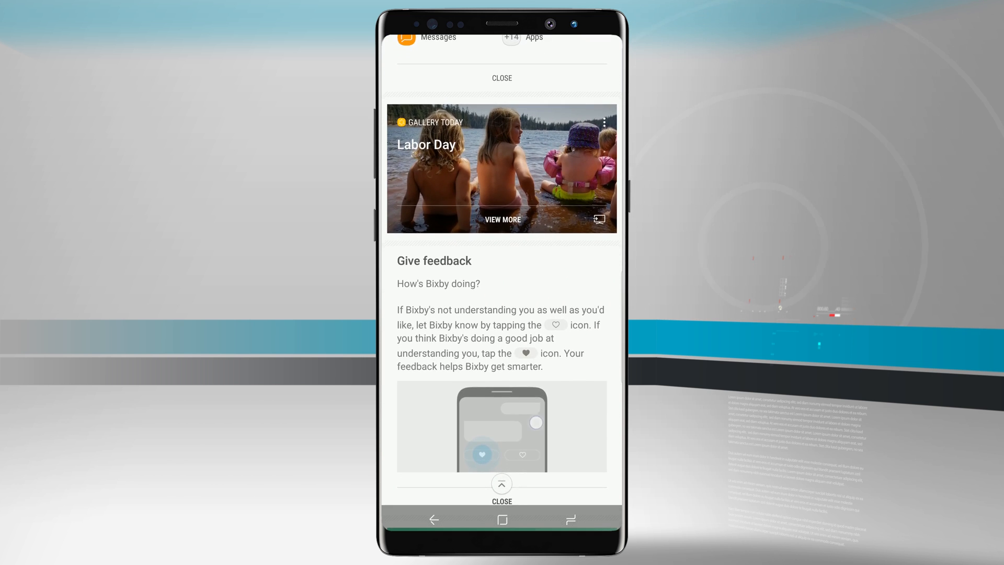
{"action": "scroll", "scroll_direction": "down", "scroll_amount": 3}
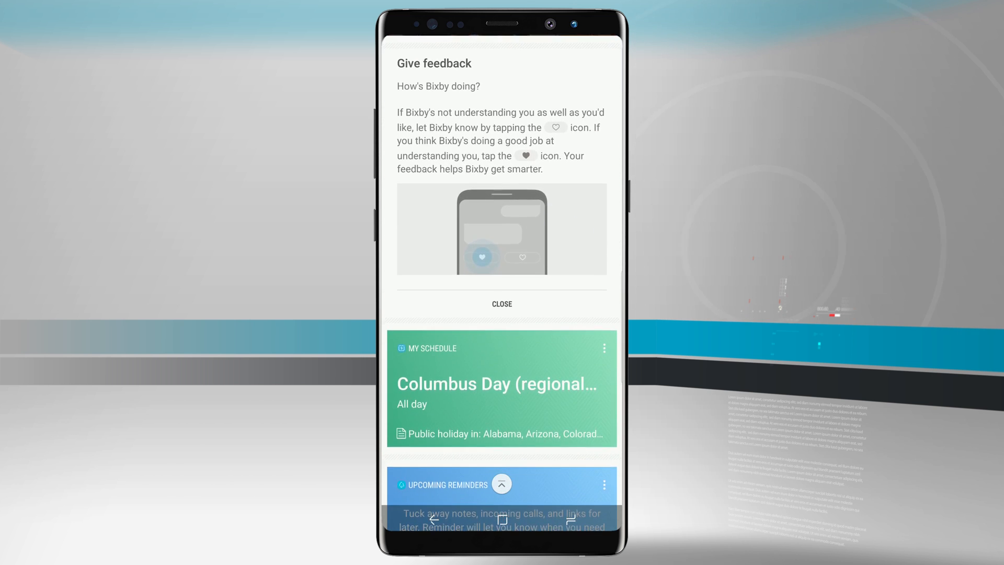
{"action": "left_click", "coordinate": [502, 304]}
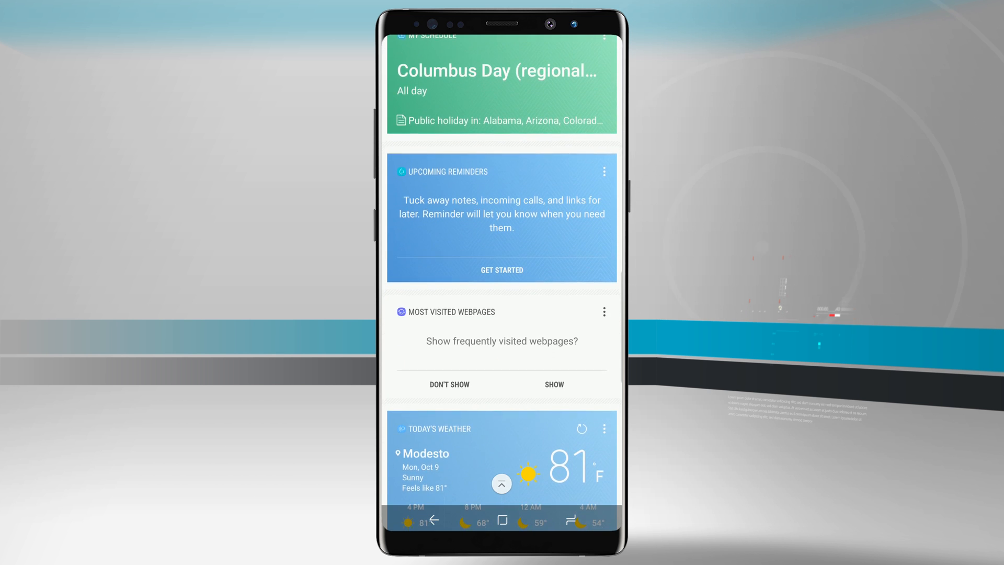
{"action": "scroll", "scroll_direction": "down", "scroll_amount": 3}
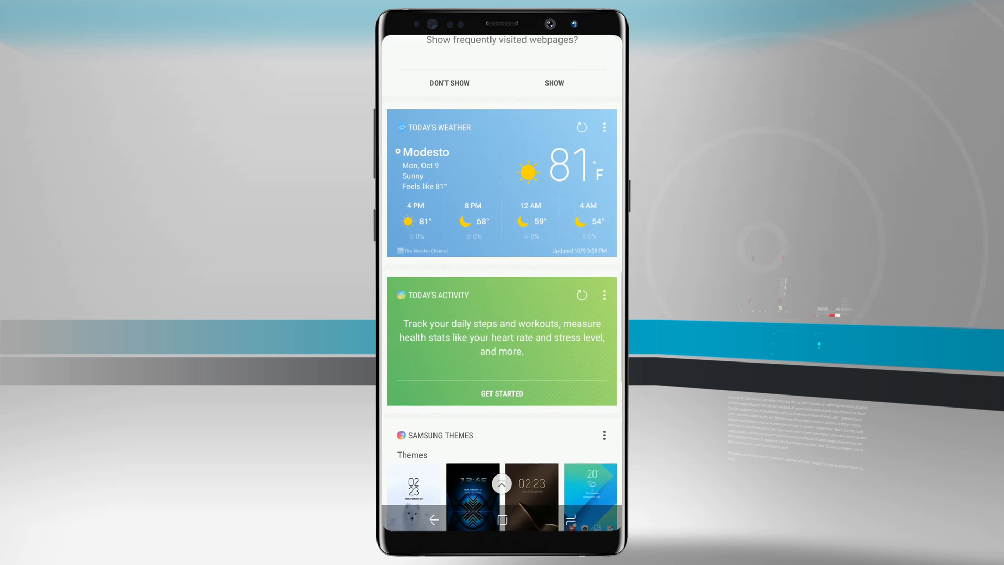
{"action": "scroll", "scroll_direction": "down", "scroll_amount": 3}
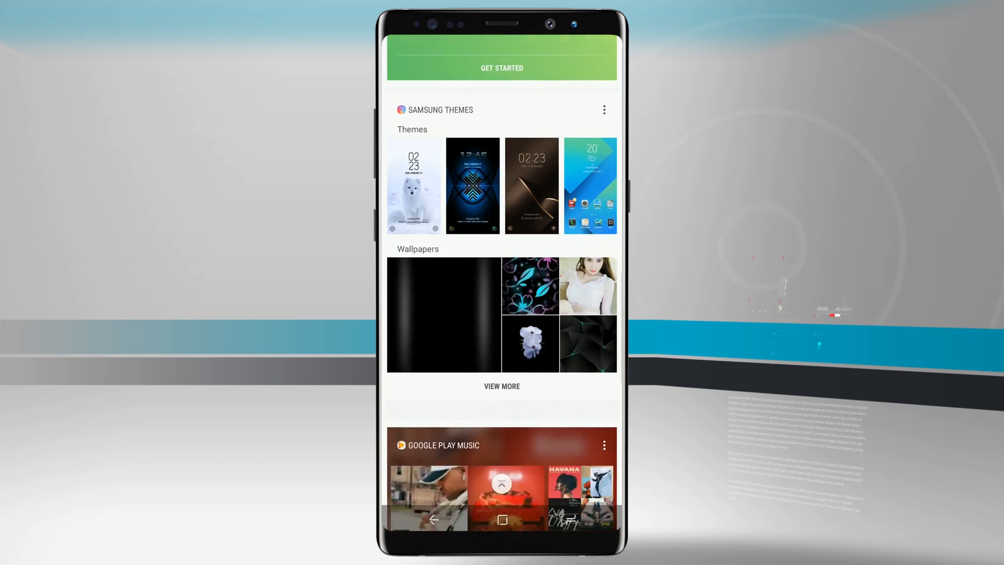
{"action": "scroll", "scroll_direction": "down", "scroll_amount": 3}
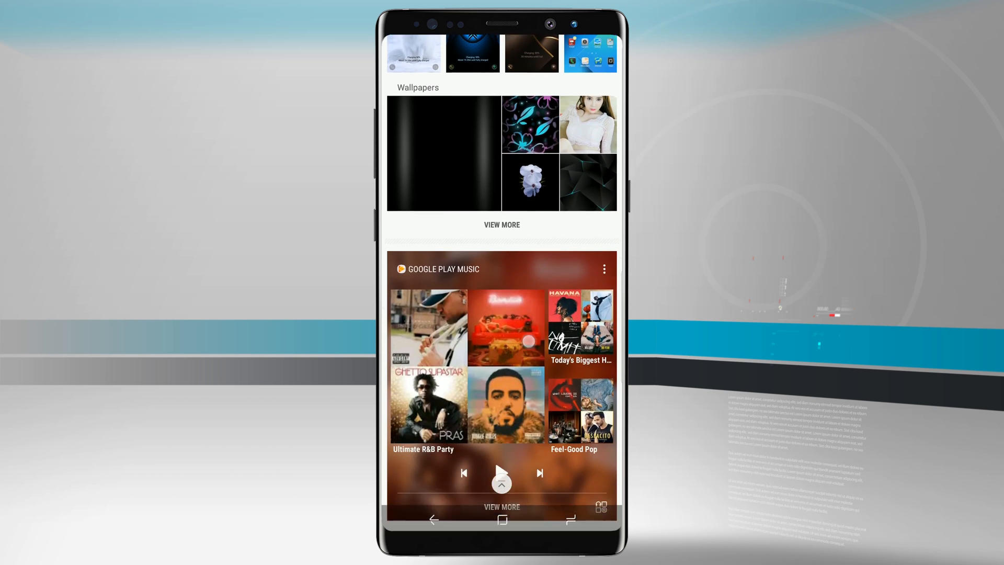
{"action": "scroll", "scroll_direction": "down", "scroll_amount": 3}
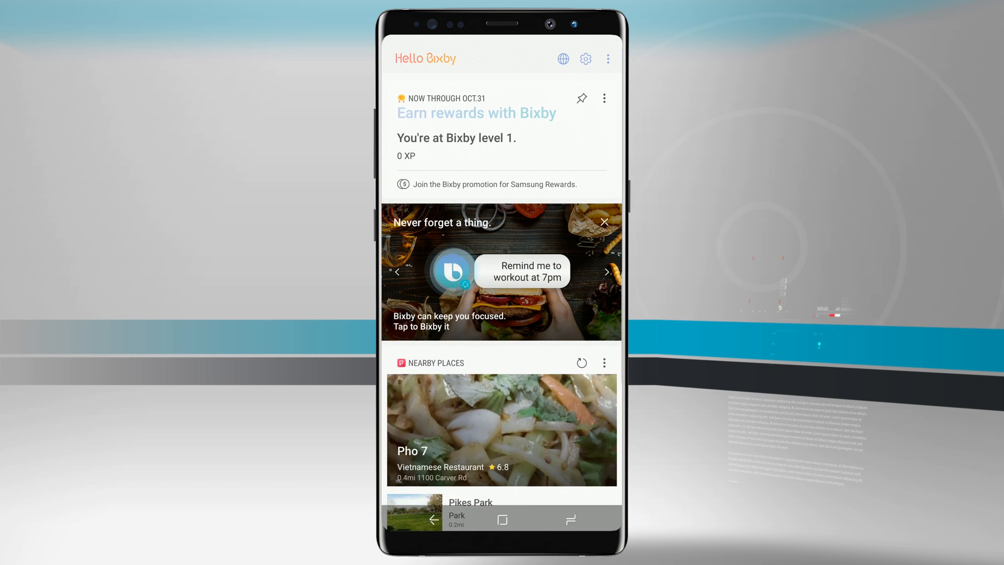
Step: Return to Bixby Settings and scroll down to the Cards app list
{"action": "left_click", "coordinate": [607, 59]}
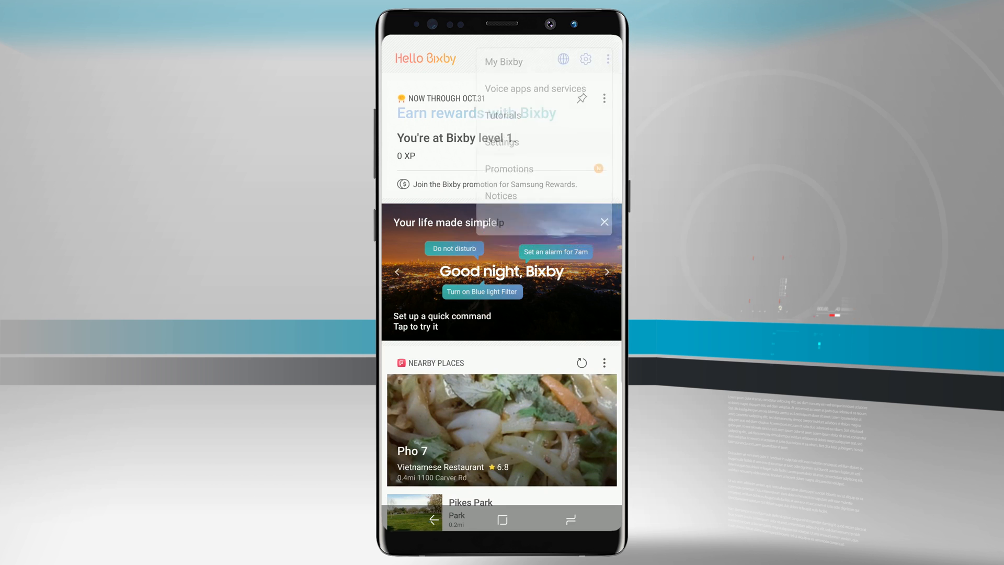
{"action": "left_click", "coordinate": [500, 144]}
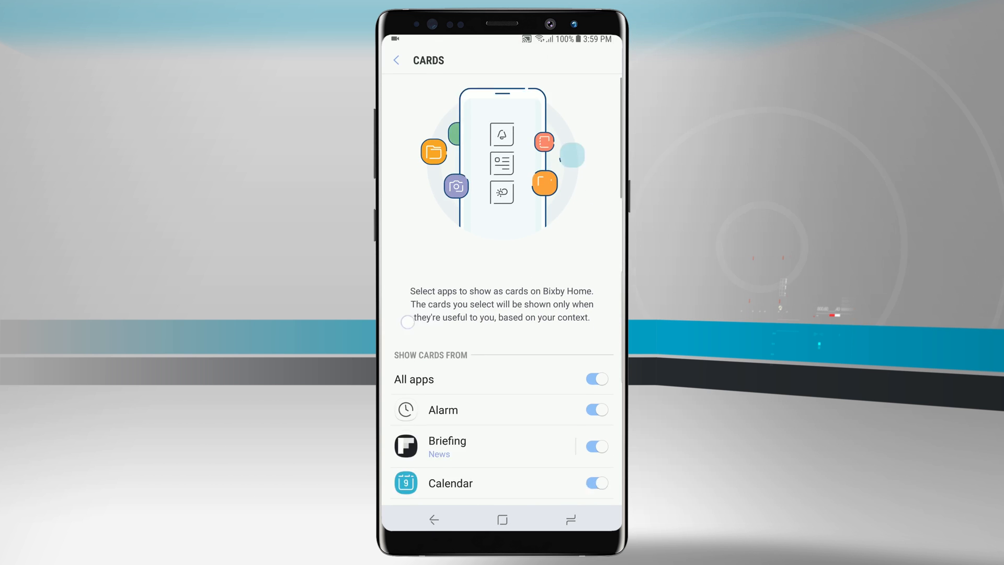
{"action": "scroll", "scroll_direction": "down", "scroll_amount": 3}
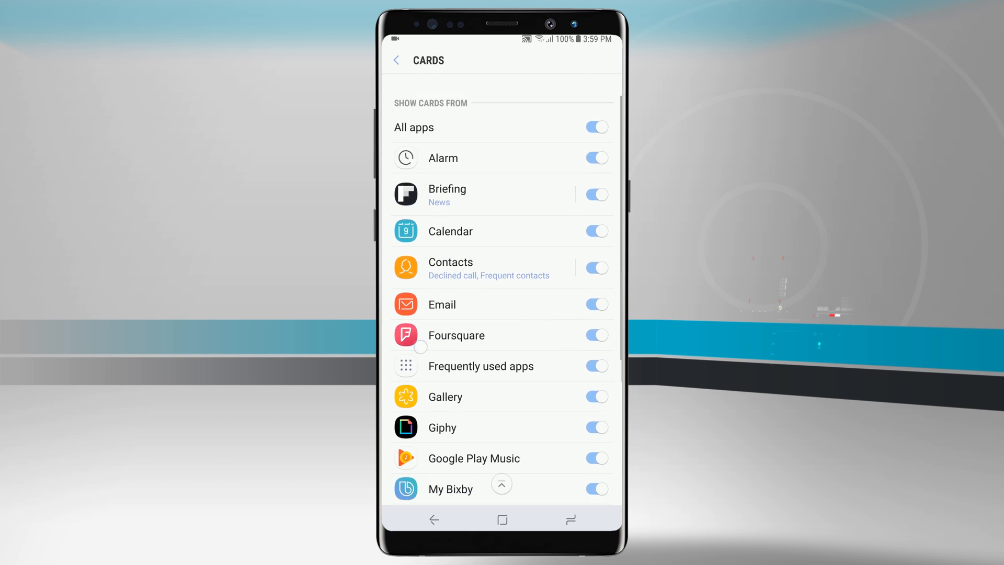
{"action": "scroll", "scroll_direction": "down", "scroll_amount": 3}
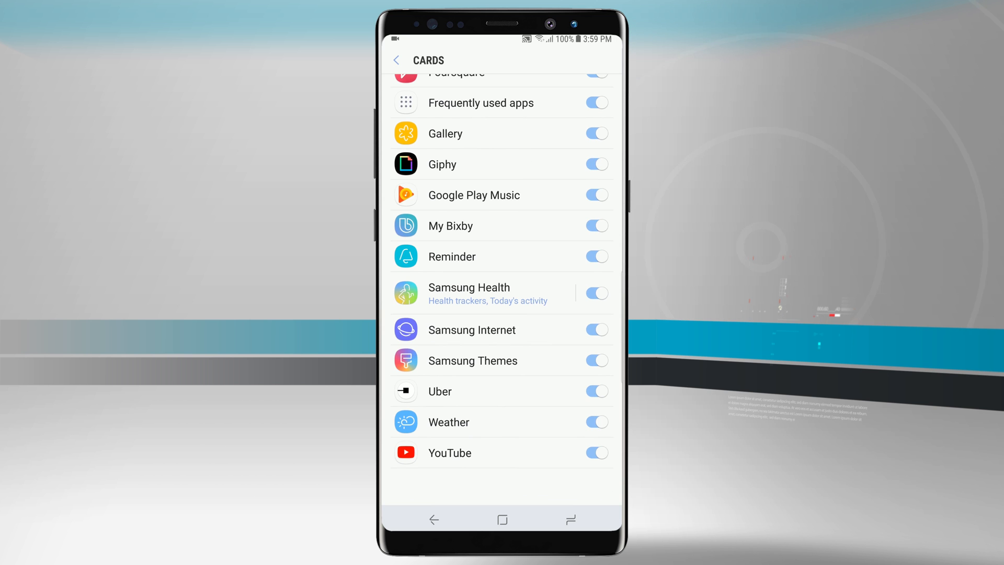
Step: Switch off All apps for Bixby Home cards, then go to Show on Lock screen
{"action": "left_click", "coordinate": [594, 195]}
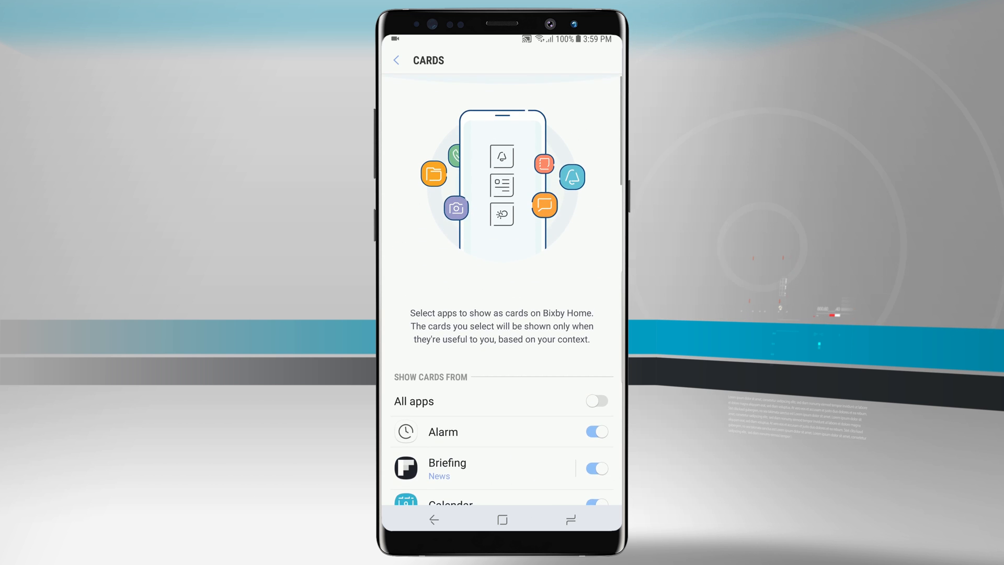
{"action": "left_click", "coordinate": [397, 61]}
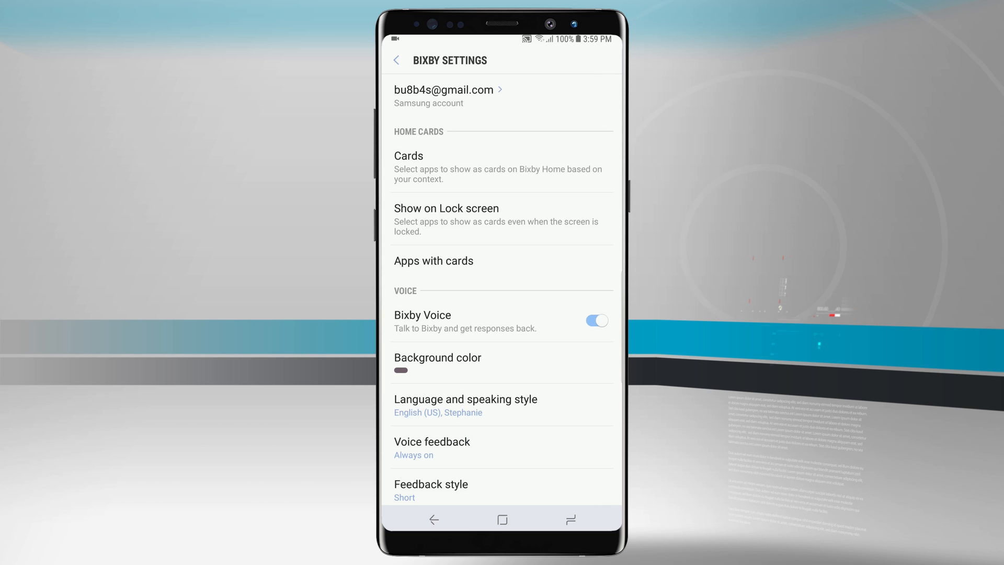
{"action": "left_click", "coordinate": [445, 219]}
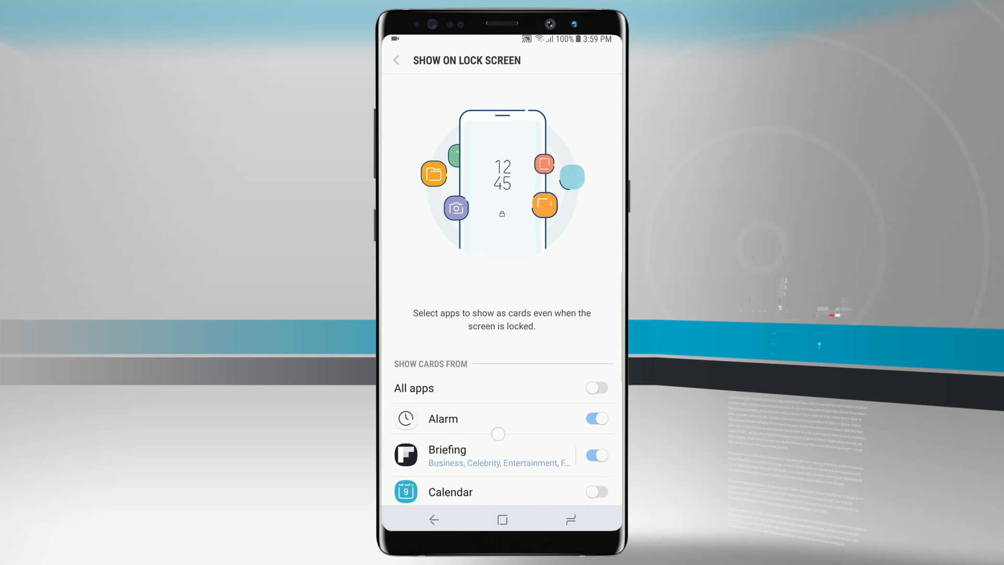
Step: Review the Show on Lock screen app list, then back out of Bixby Settings to the camera
{"action": "scroll", "scroll_direction": "down", "scroll_amount": 3}
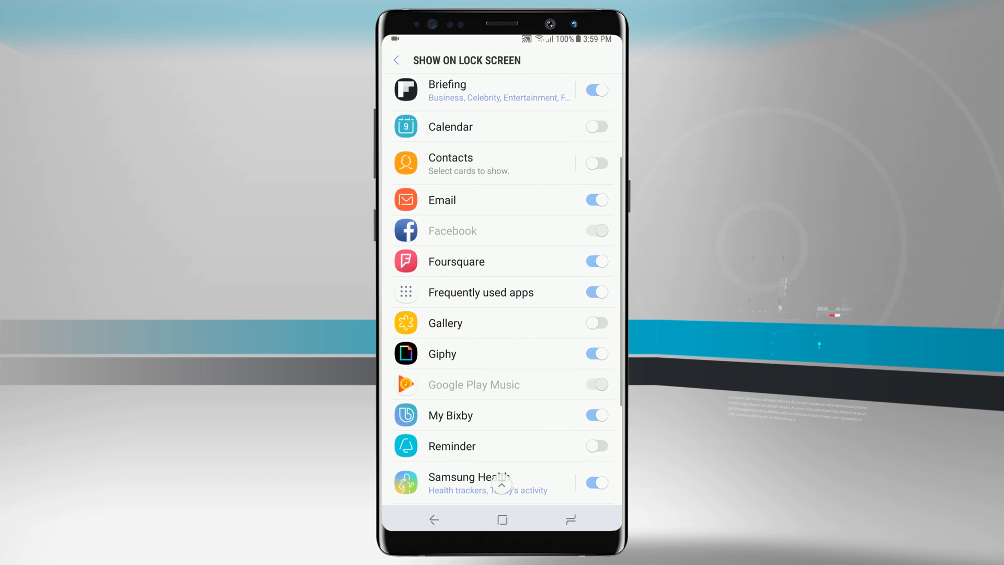
{"action": "scroll", "scroll_direction": "down", "scroll_amount": 3}
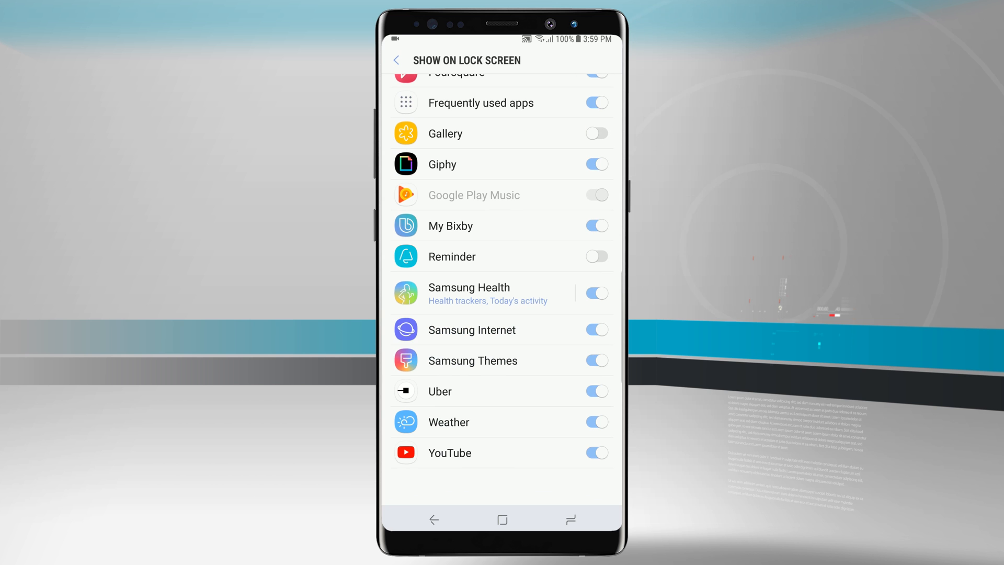
{"action": "left_click", "coordinate": [396, 61]}
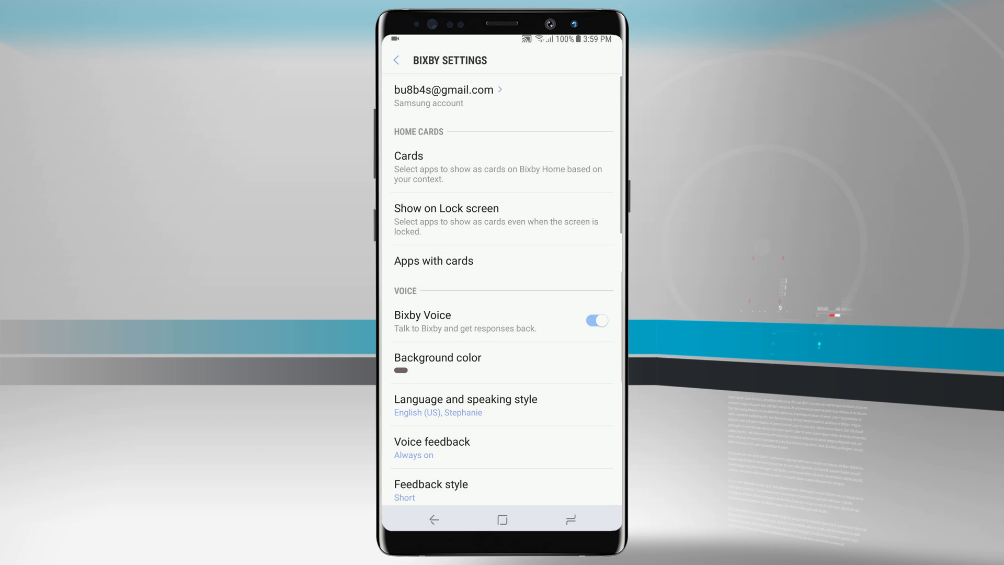
{"action": "left_click", "coordinate": [396, 60]}
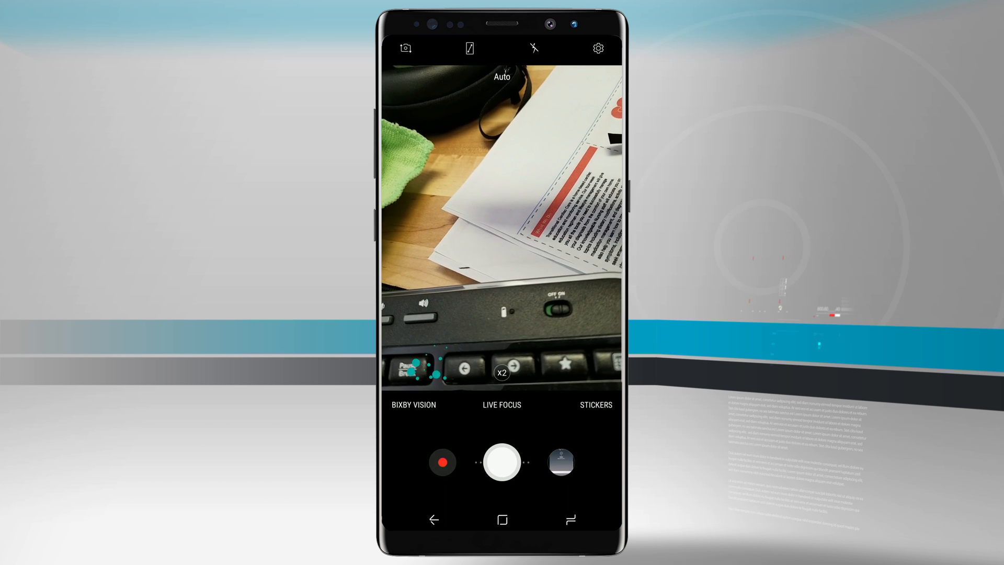
Step: Start Bixby Vision from the camera so its introduction screen appears
{"action": "left_click", "coordinate": [413, 404]}
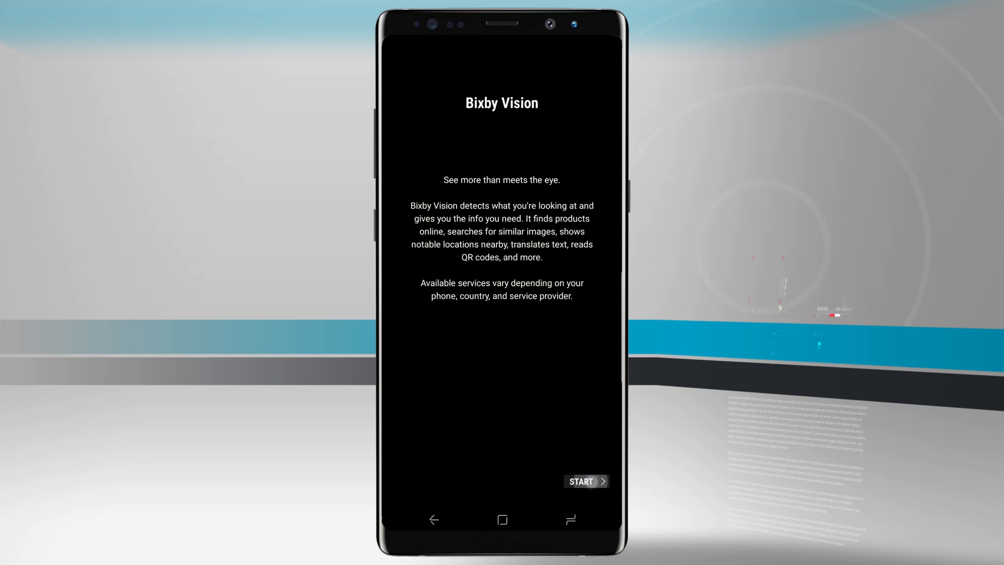
Step: Agree to all Bixby Vision terms and allow its camera, media and storage permissions
{"action": "left_click", "coordinate": [585, 481]}
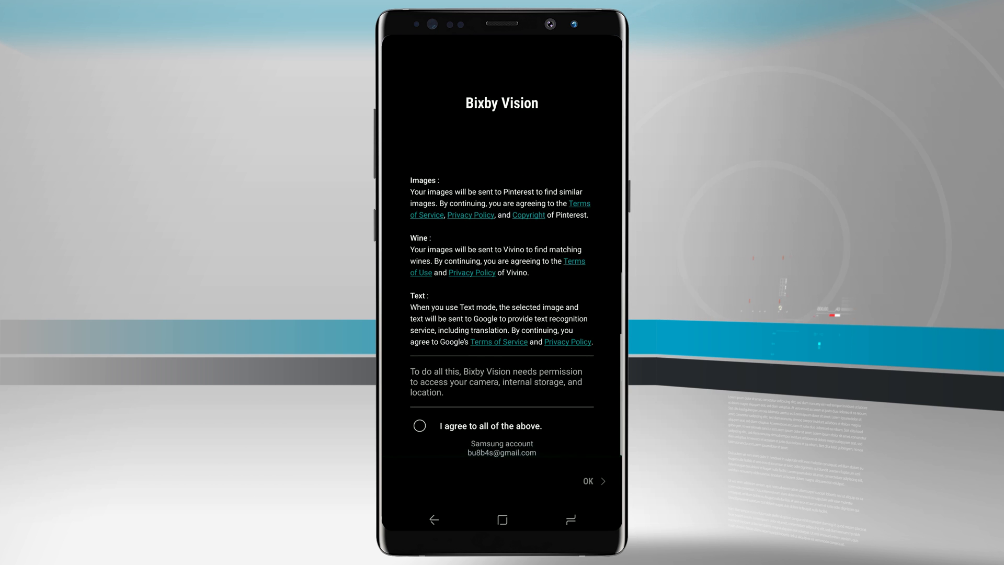
{"action": "left_click", "coordinate": [419, 426]}
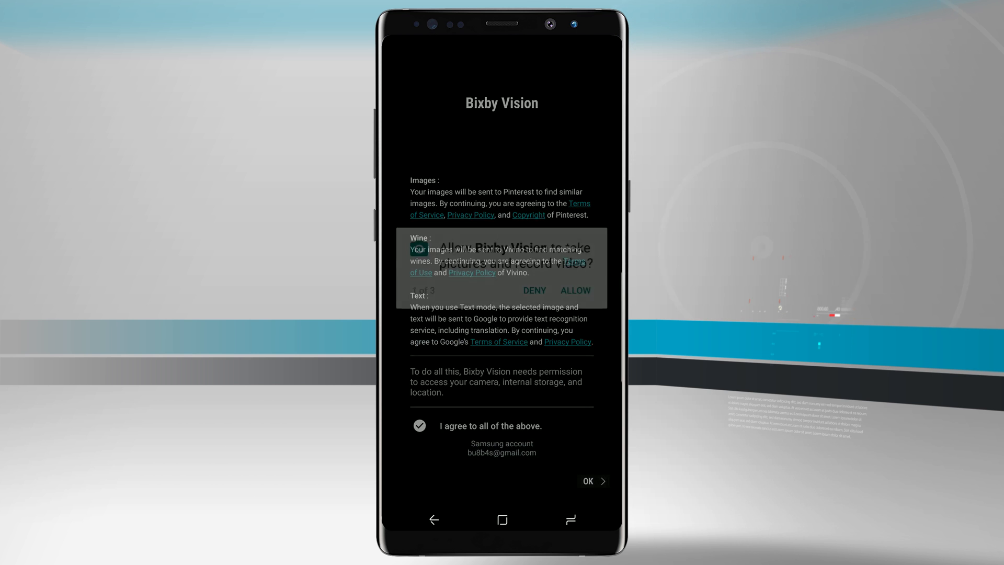
{"action": "left_click", "coordinate": [574, 290]}
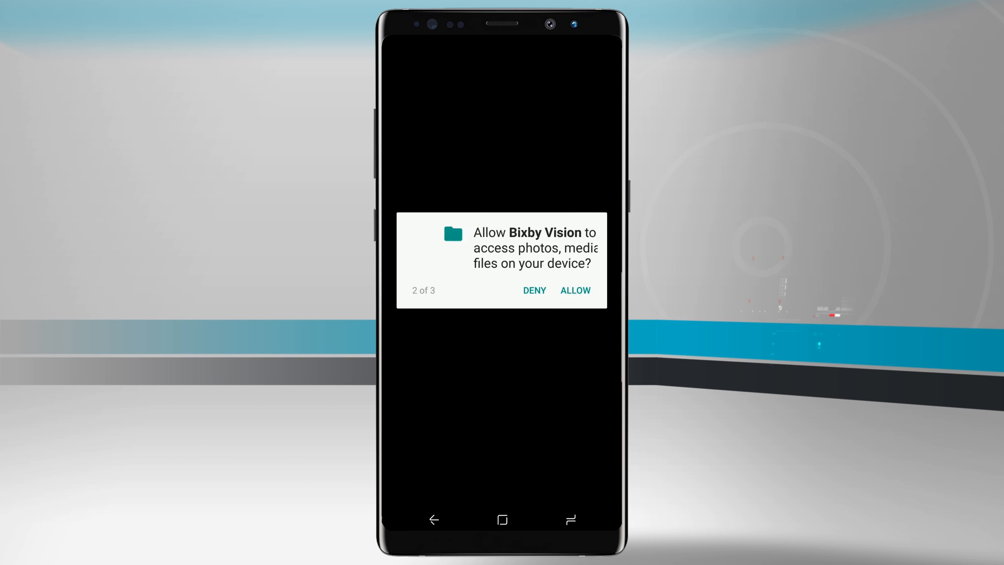
{"action": "left_click", "coordinate": [574, 290]}
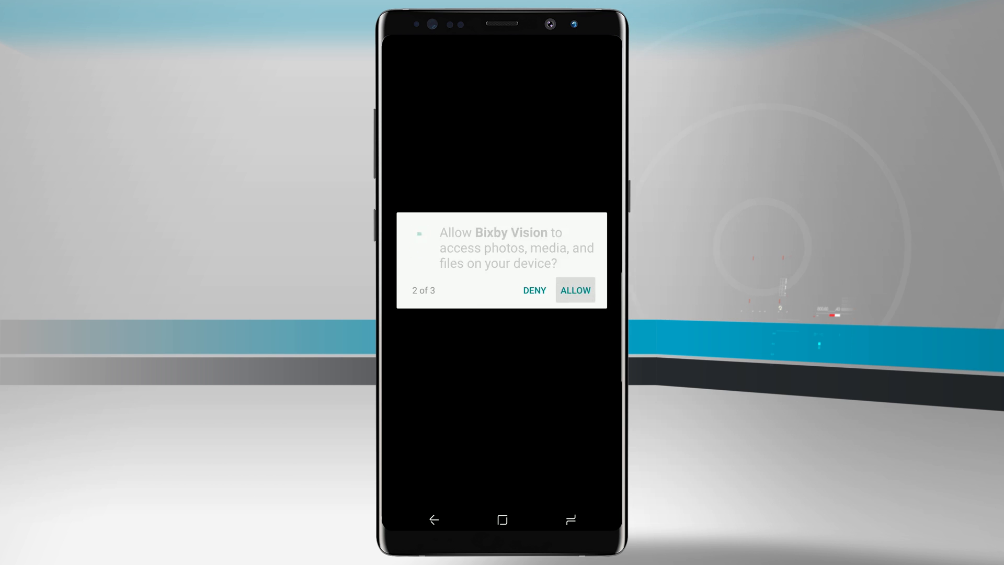
{"action": "left_click", "coordinate": [574, 290]}
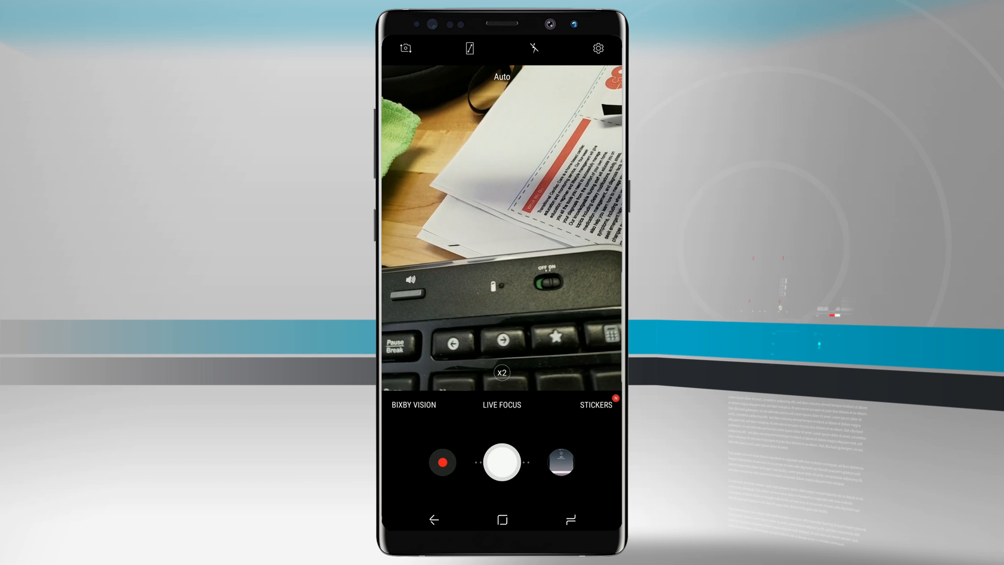
Step: Scan the desk scene with Bixby Vision's Image and Shopping results, then leave for Bixby Home
{"action": "left_click", "coordinate": [413, 404]}
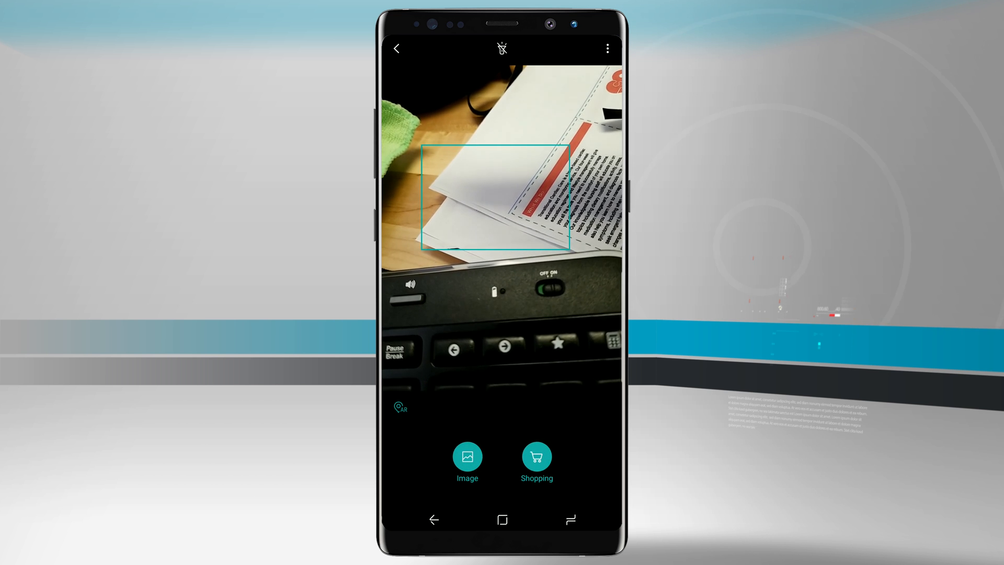
{"action": "left_click", "coordinate": [395, 48]}
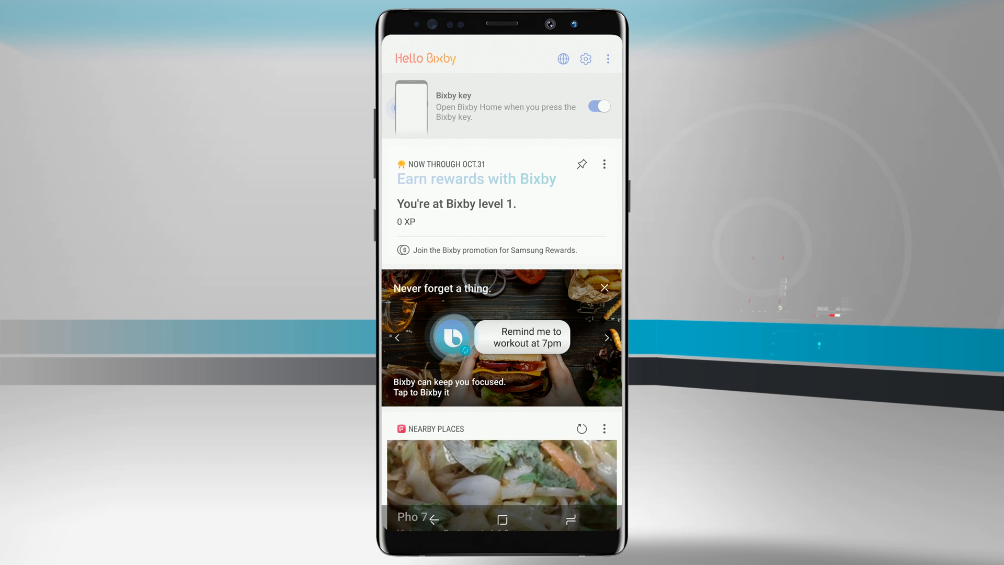
Step: Switch off the Bixby key toggle in Bixby Home, then reopen the camera from the home screen
{"action": "left_click", "coordinate": [598, 107]}
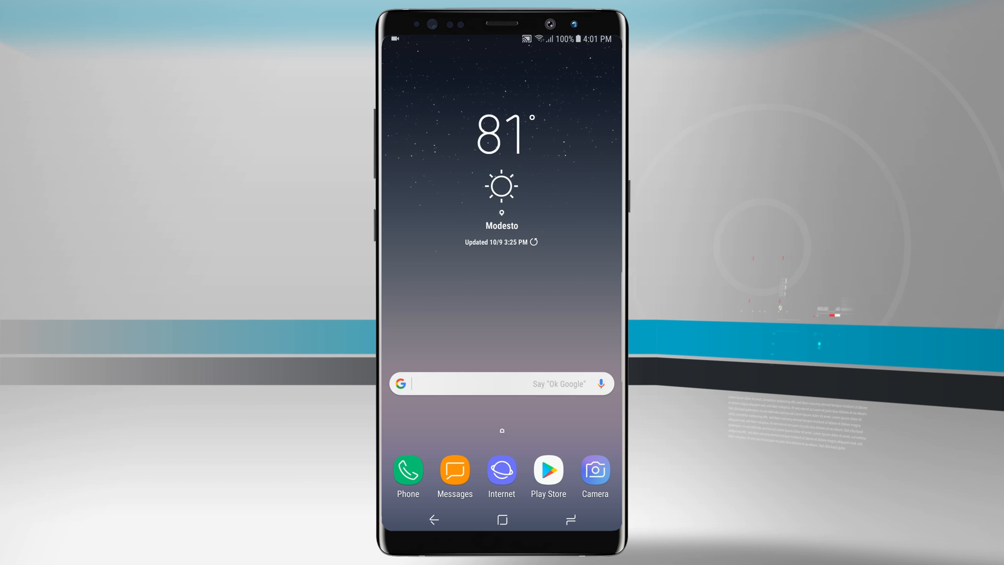
{"action": "left_click", "coordinate": [594, 471]}
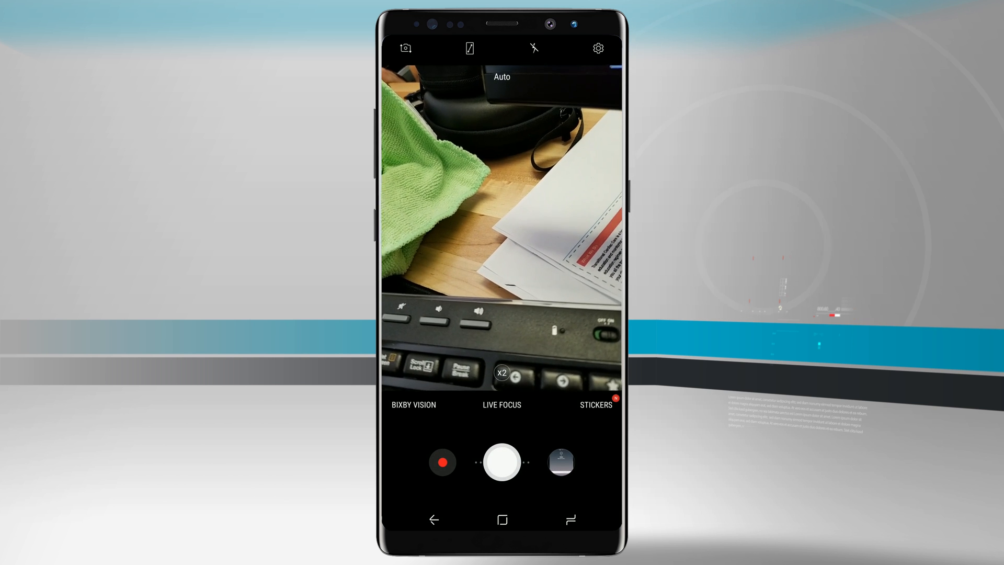